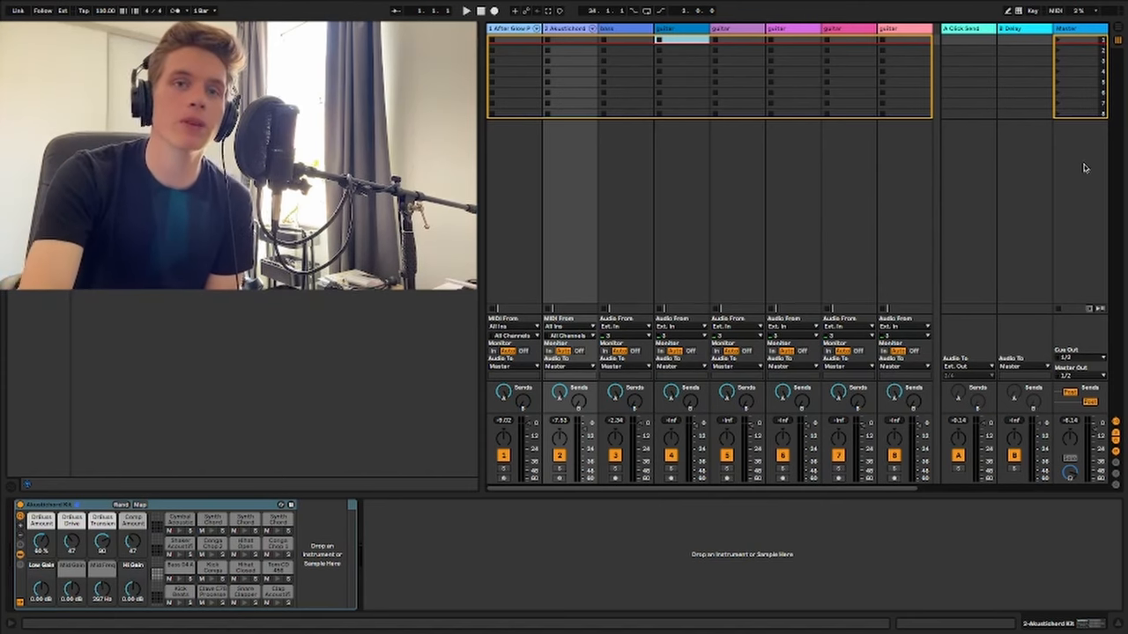
mouse_move(1071, 74)
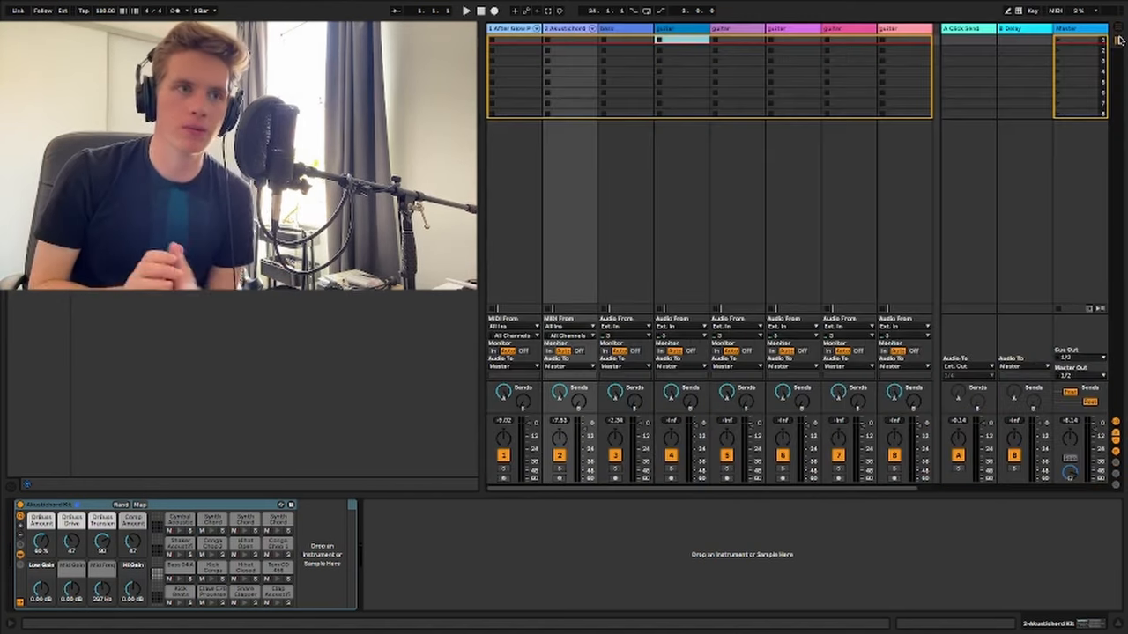
mouse_move(541, 229)
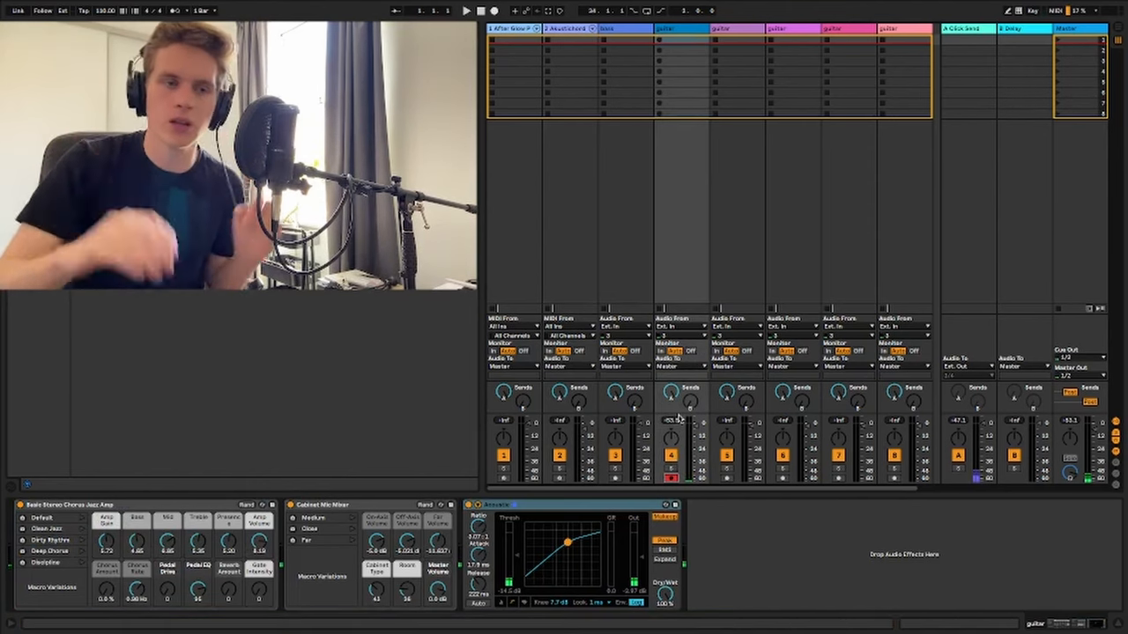
mouse_move(683, 338)
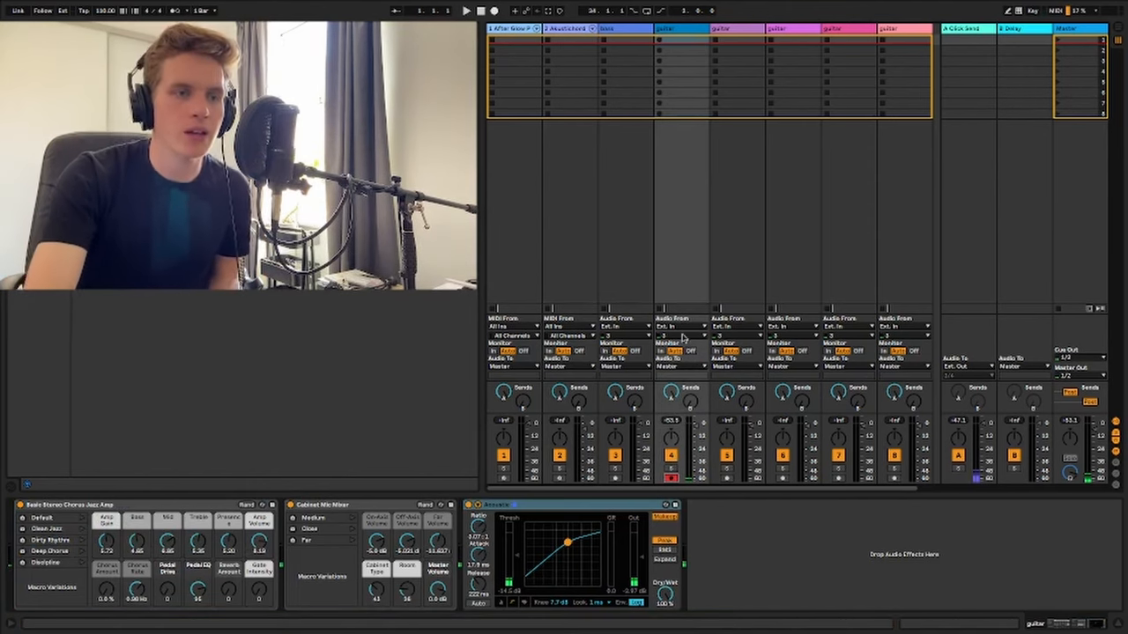
Step: Select the guitar track so its Amp, Cabinet and Compressor devices show, toggling between views with Tab
left_click(673, 353)
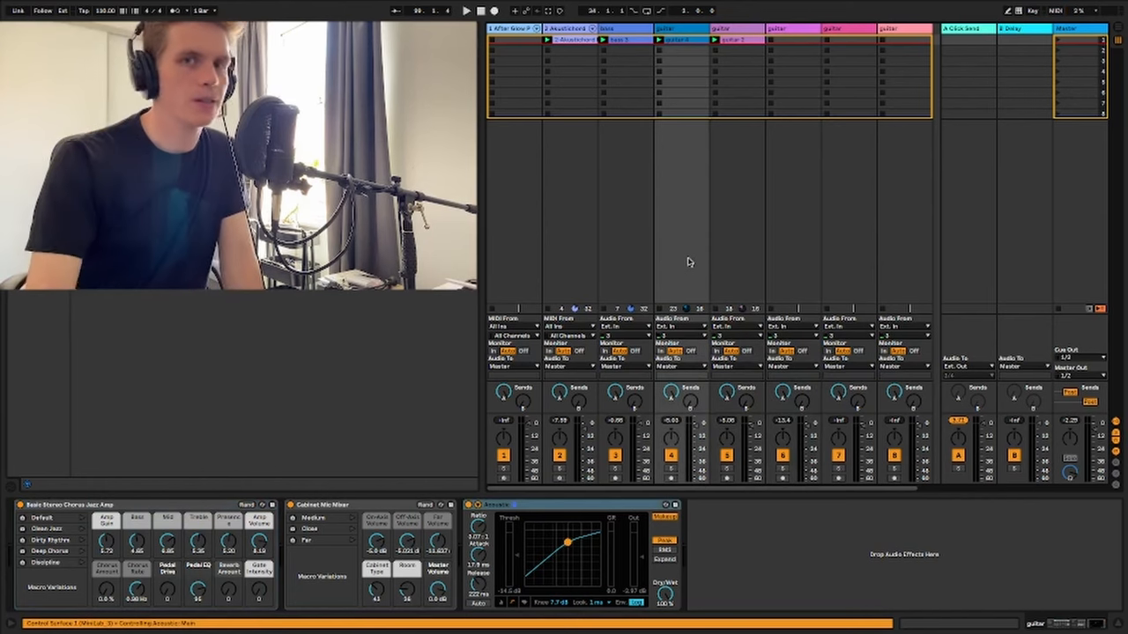
left_click(71, 504)
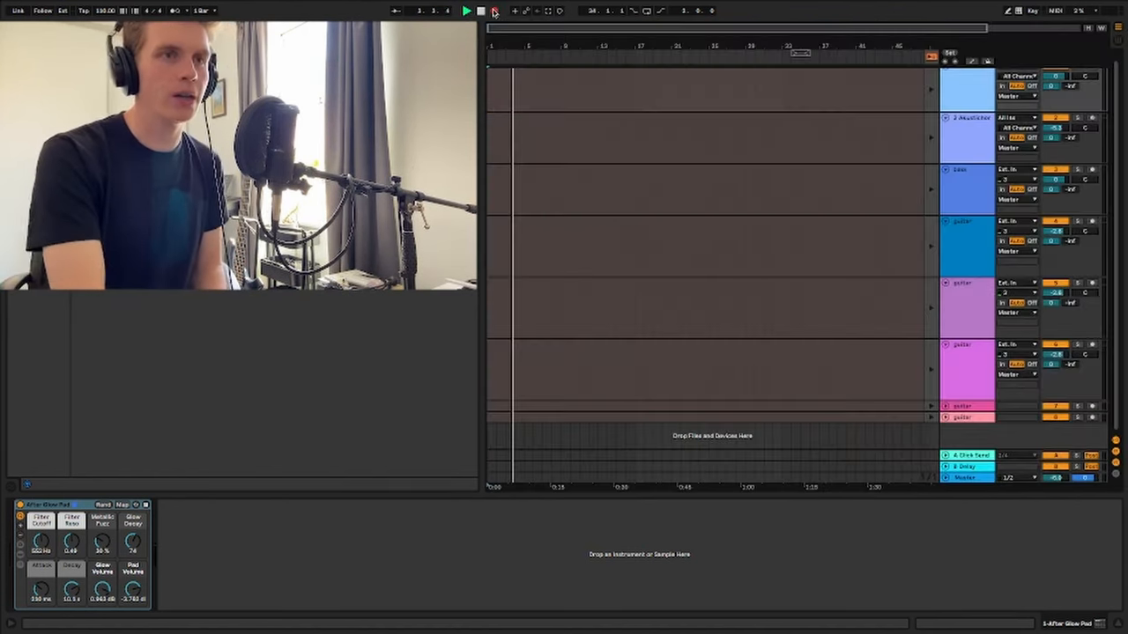
left_click(493, 11)
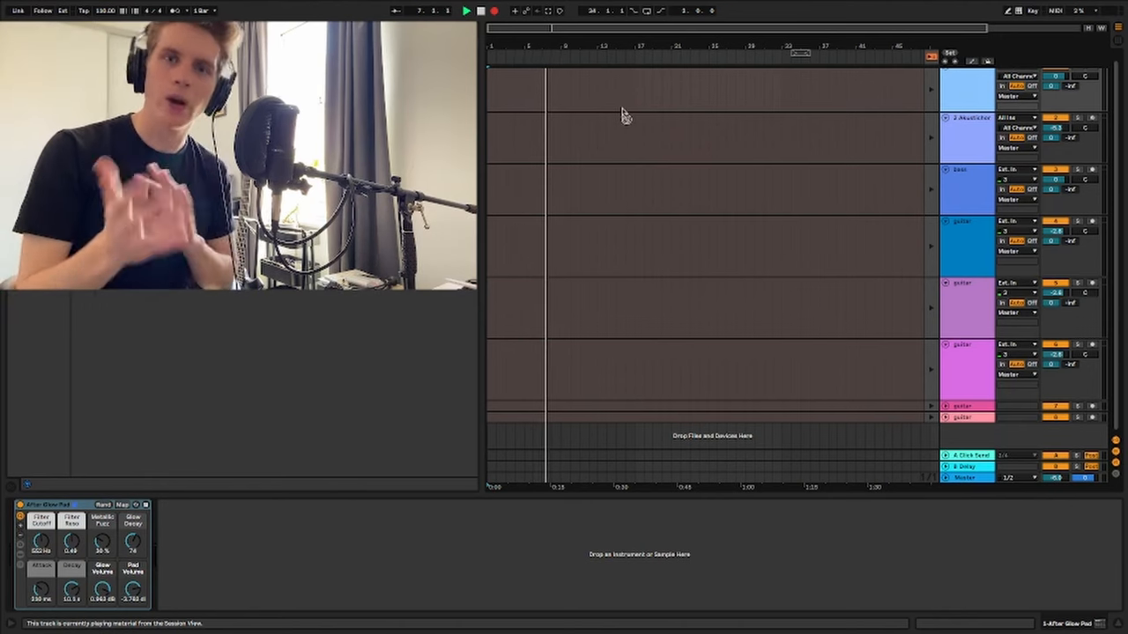
key("tab")
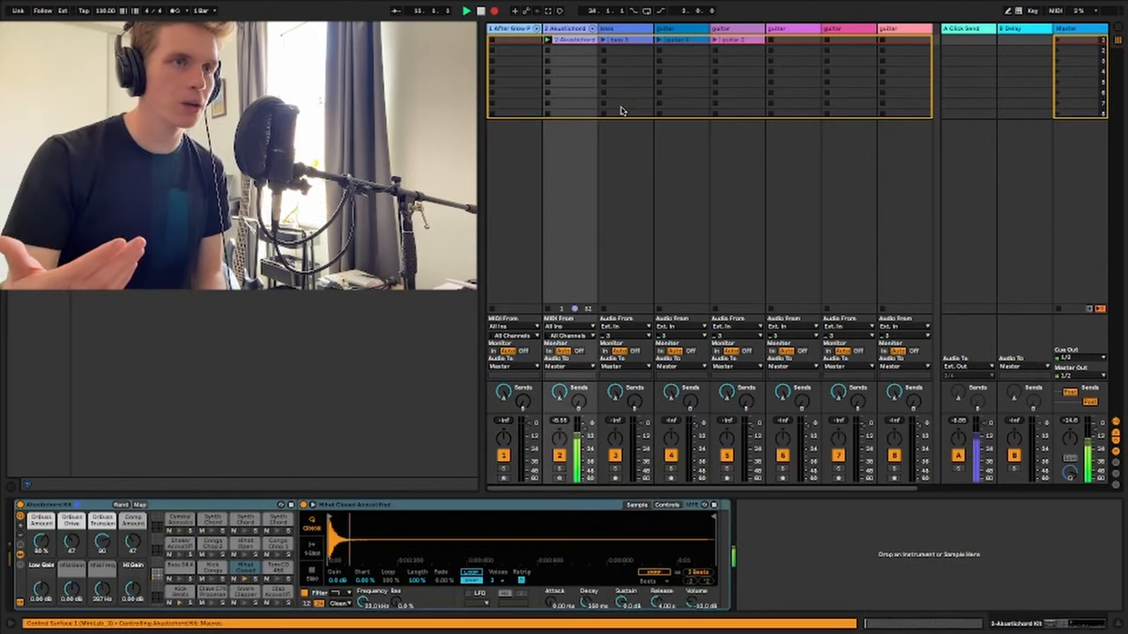
key("tab")
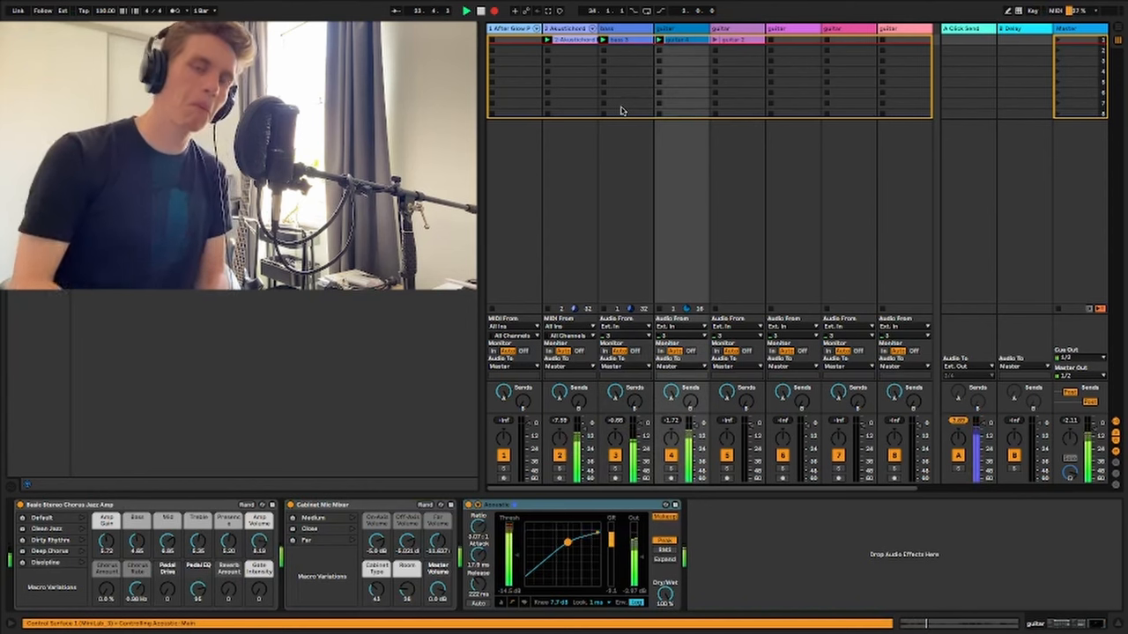
key("tab")
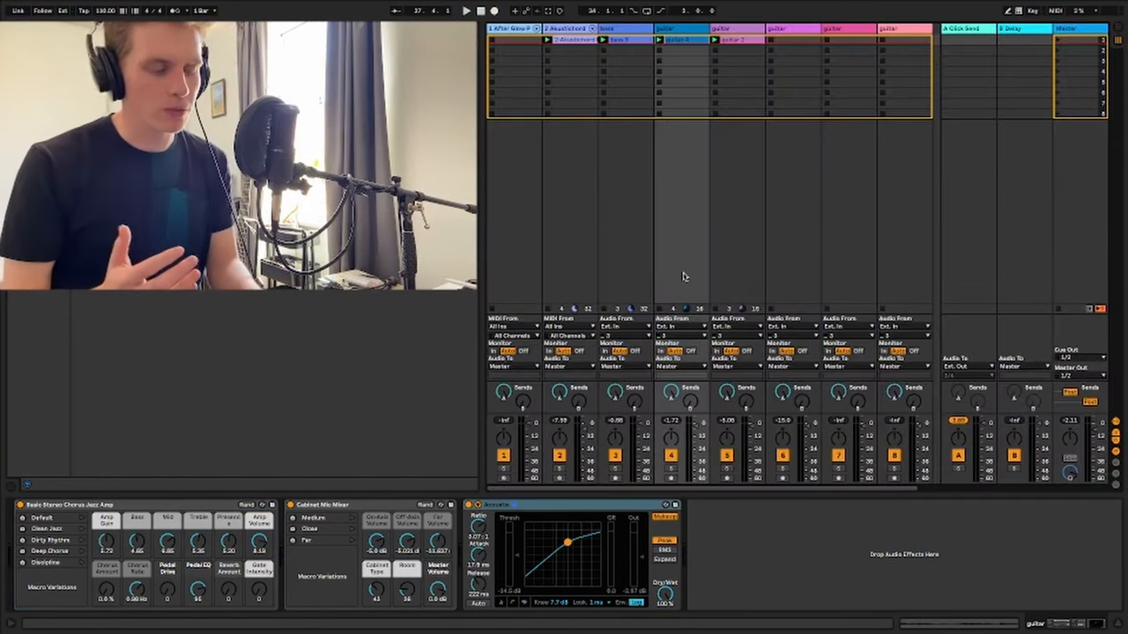
Step: Switch to Arrangement View and select the first guitar recording on the timeline
key("tab")
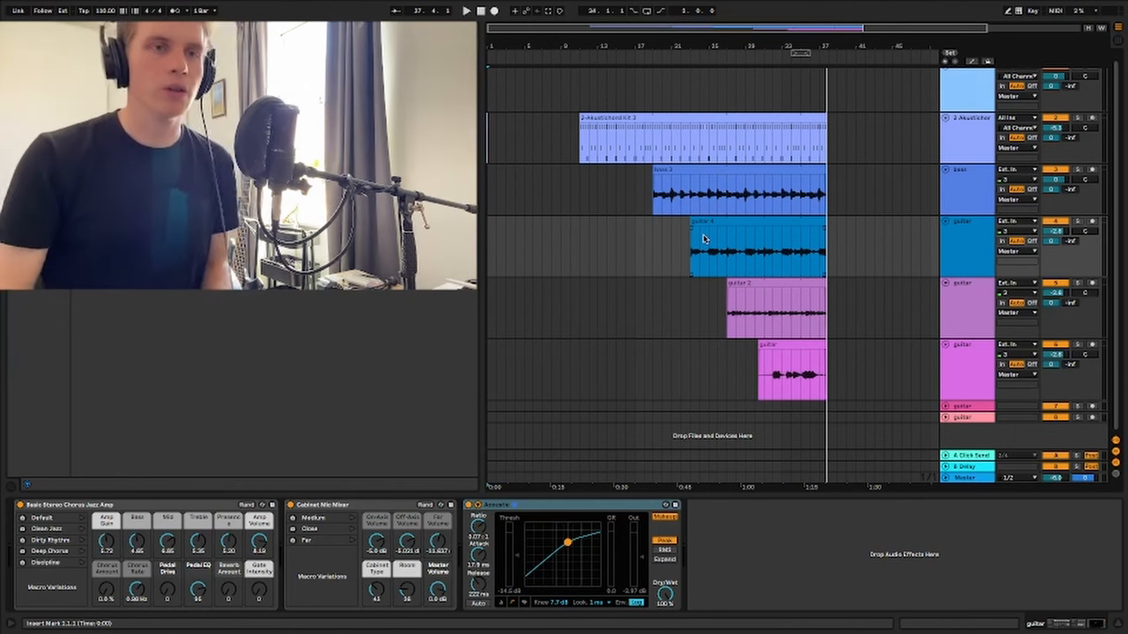
left_click(754, 251)
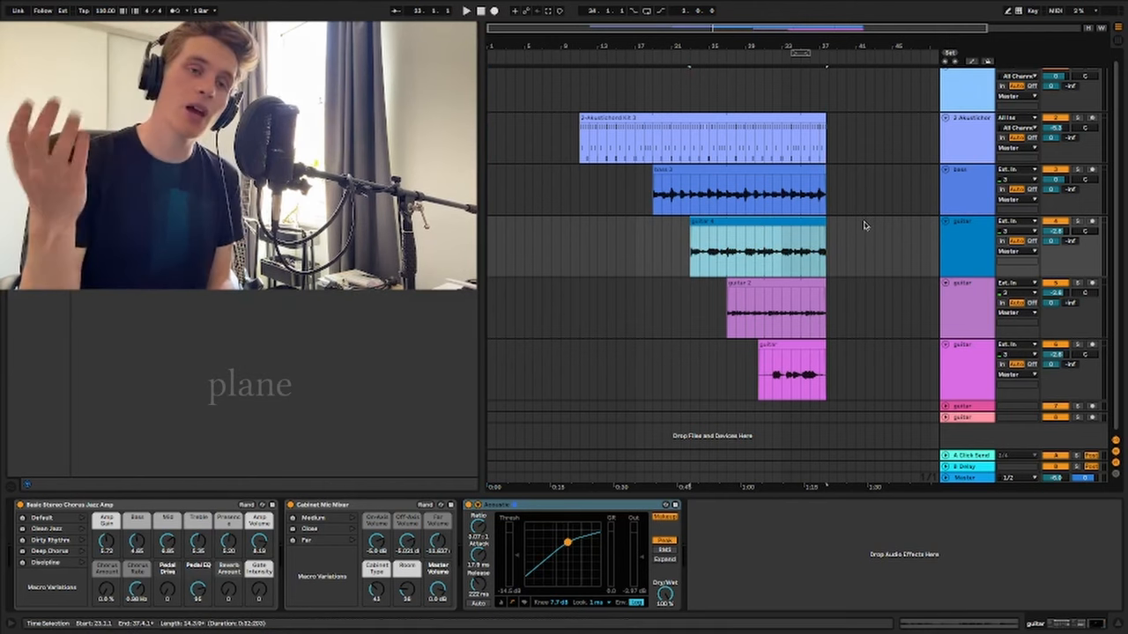
mouse_move(934, 372)
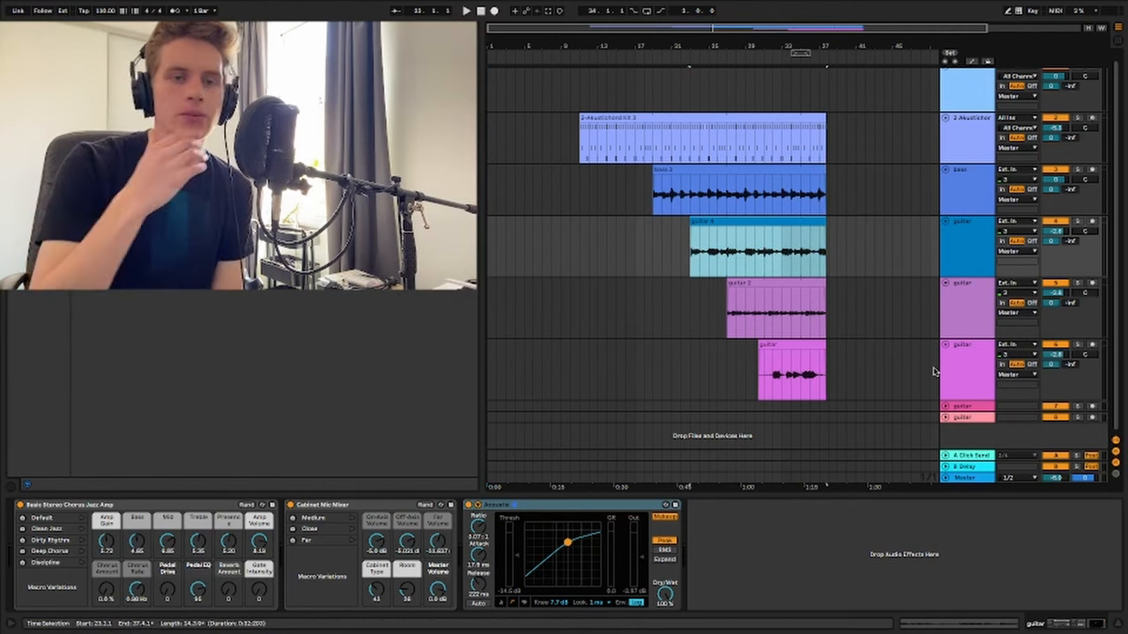